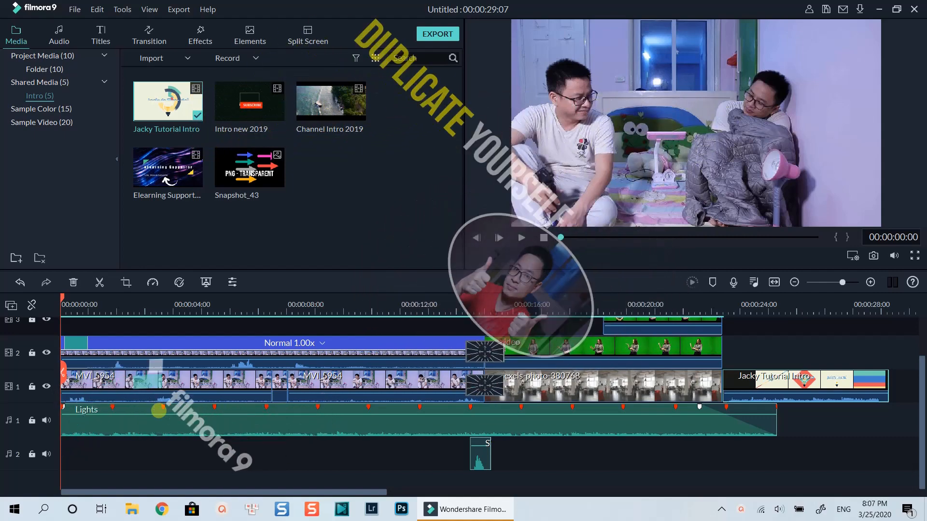
Move the playhead just past the start and show the Utility effects with Image Mask.
click(519, 238)
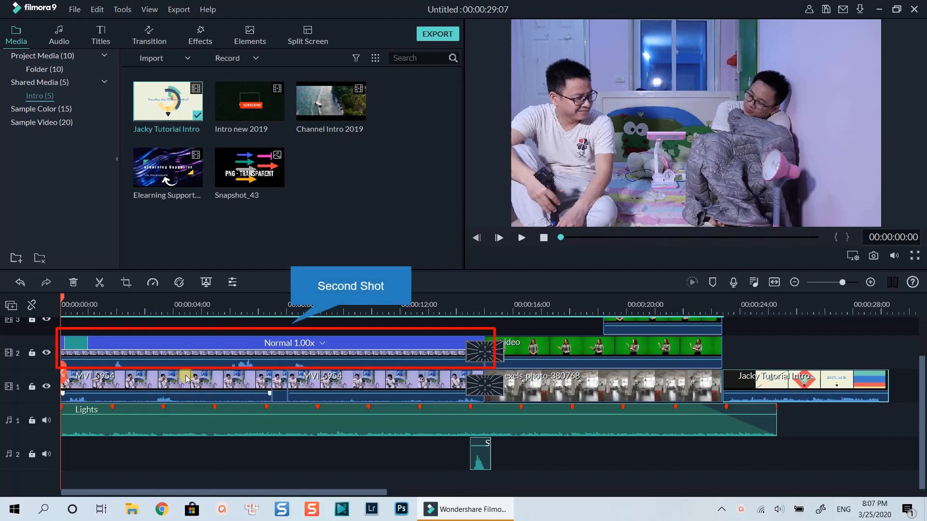
click(521, 237)
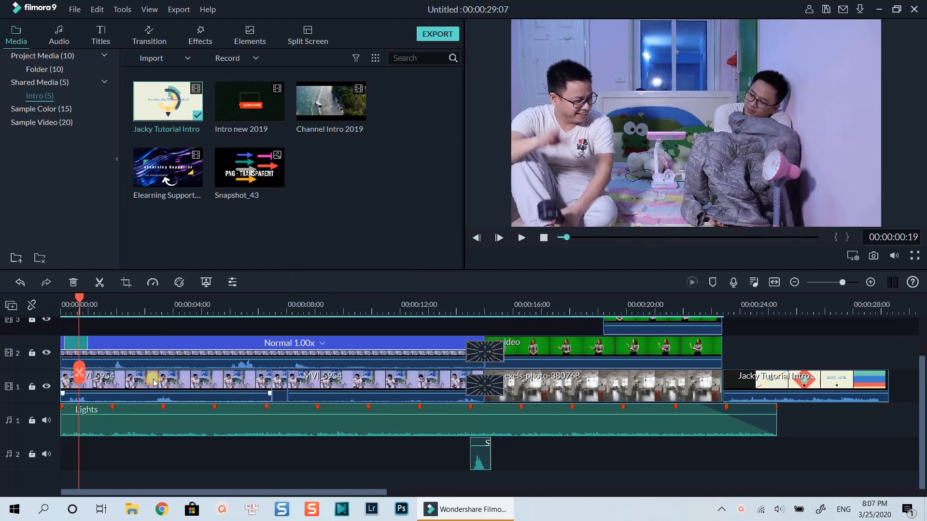
mouse_move(195, 385)
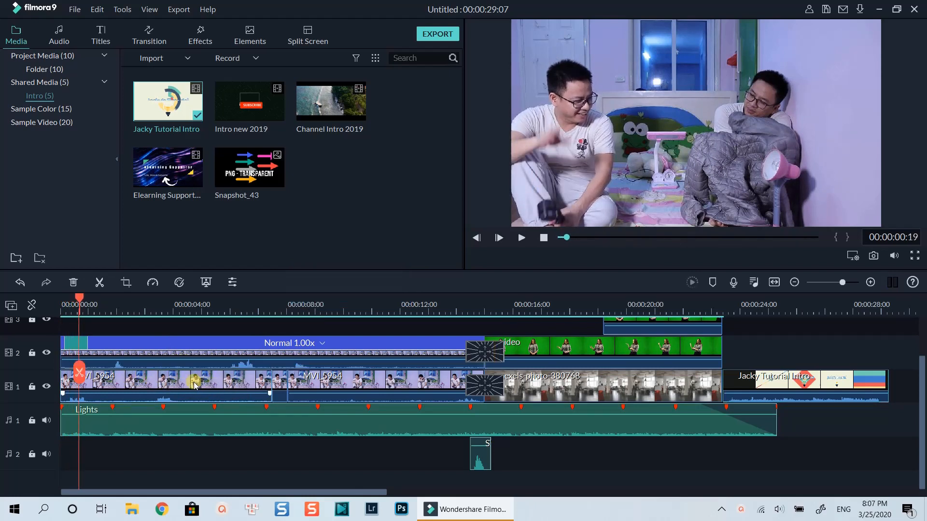
right_click(156, 352)
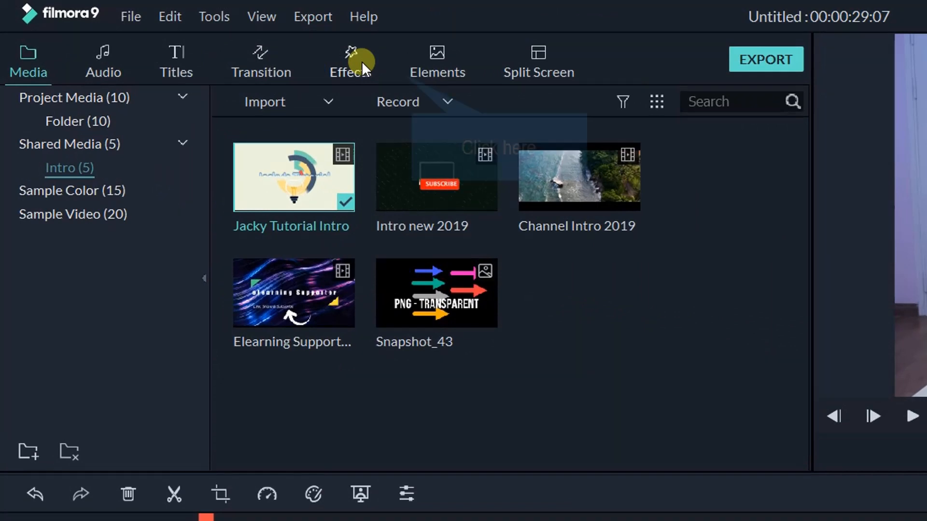
click(349, 61)
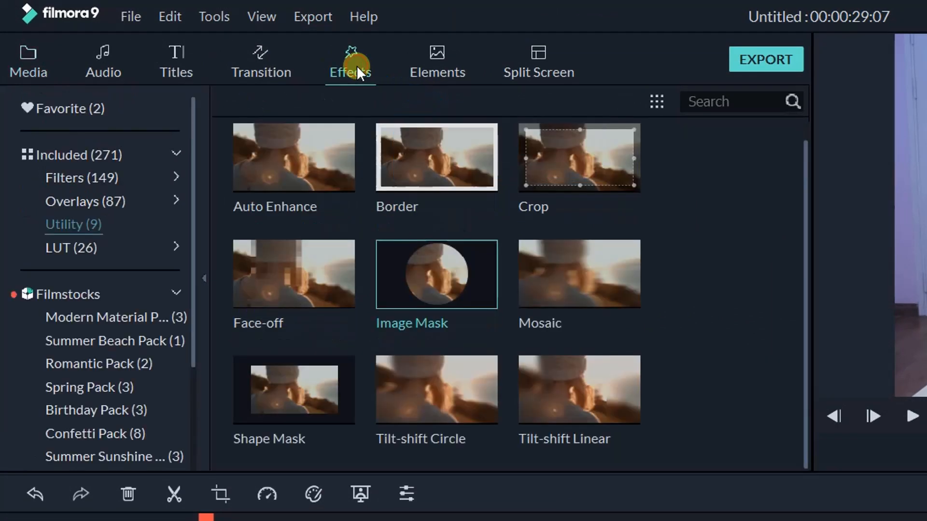
mouse_move(65, 224)
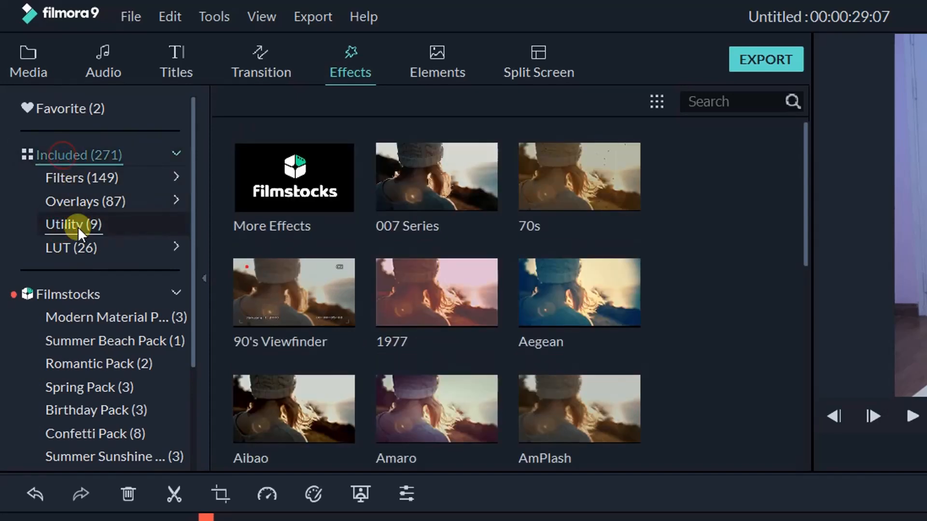
click(74, 224)
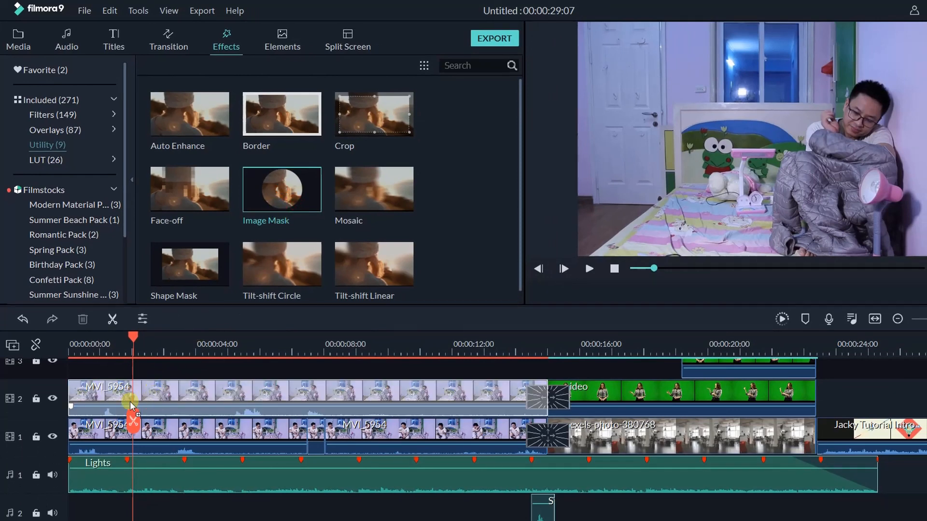
Select the man's upper MVI_5954 clip on track 2.
click(130, 393)
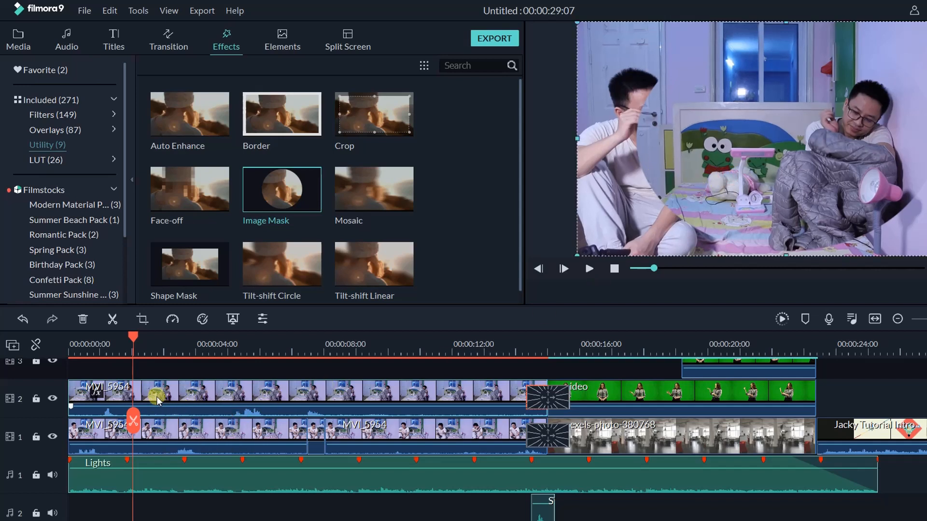
mouse_move(159, 392)
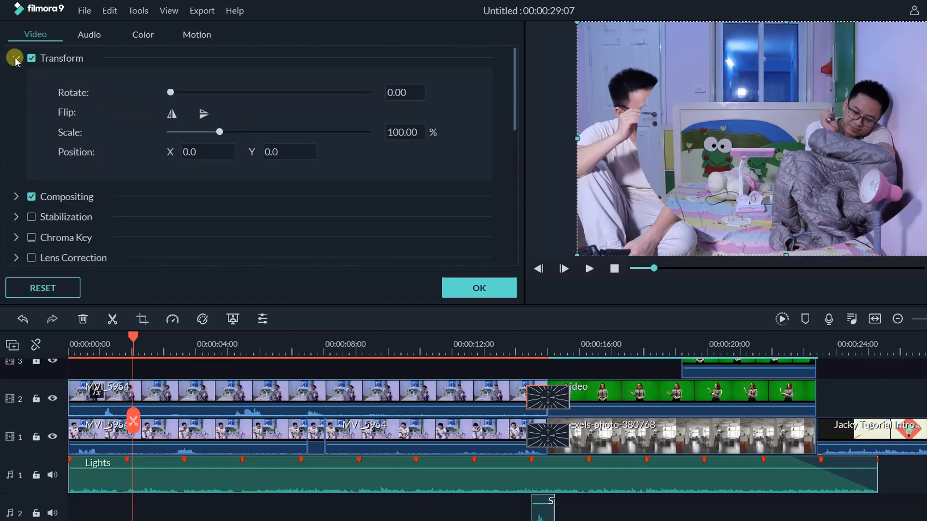
Apply the half-rectangle Image Mask preset to the upper MVI_5954 clip.
click(16, 58)
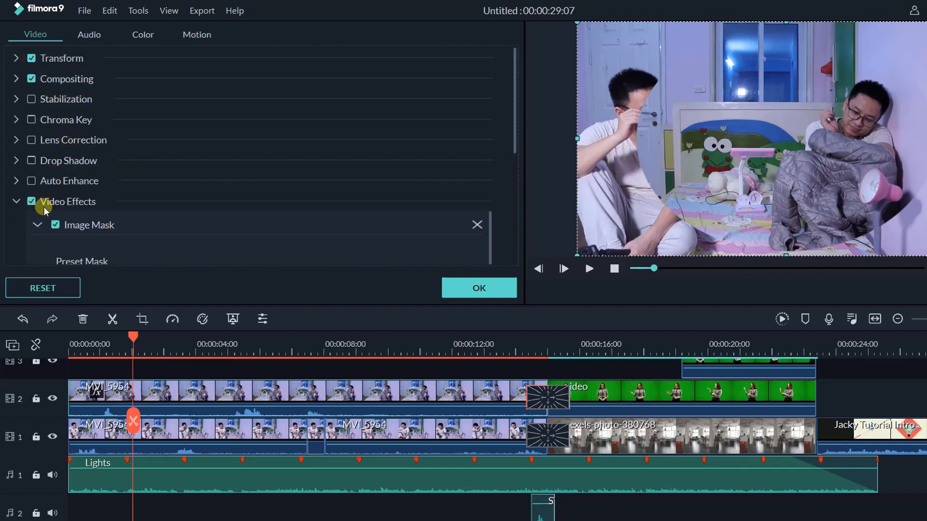
mouse_move(429, 183)
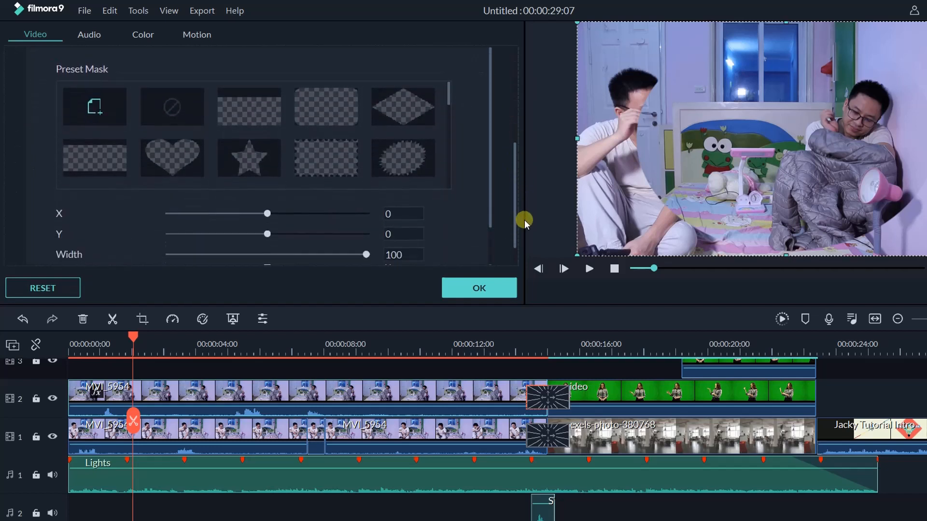
scroll(down, 3)
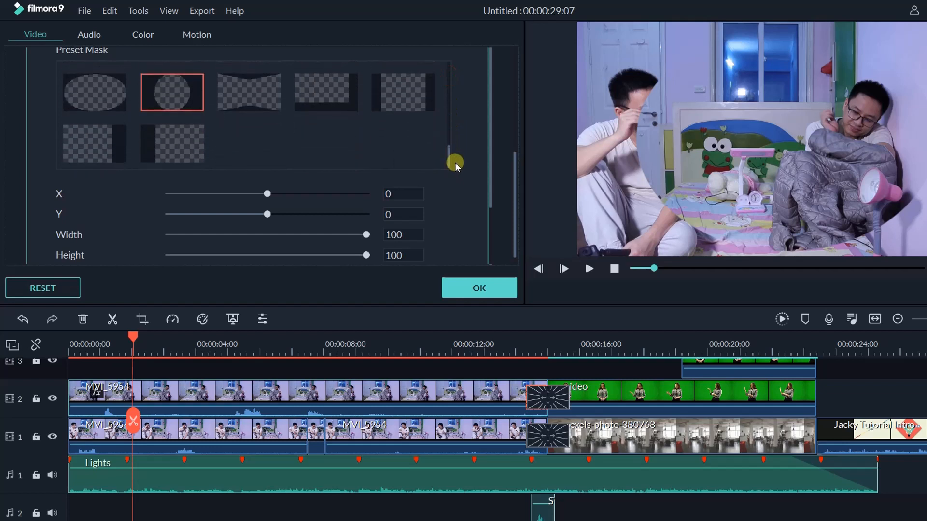
click(171, 144)
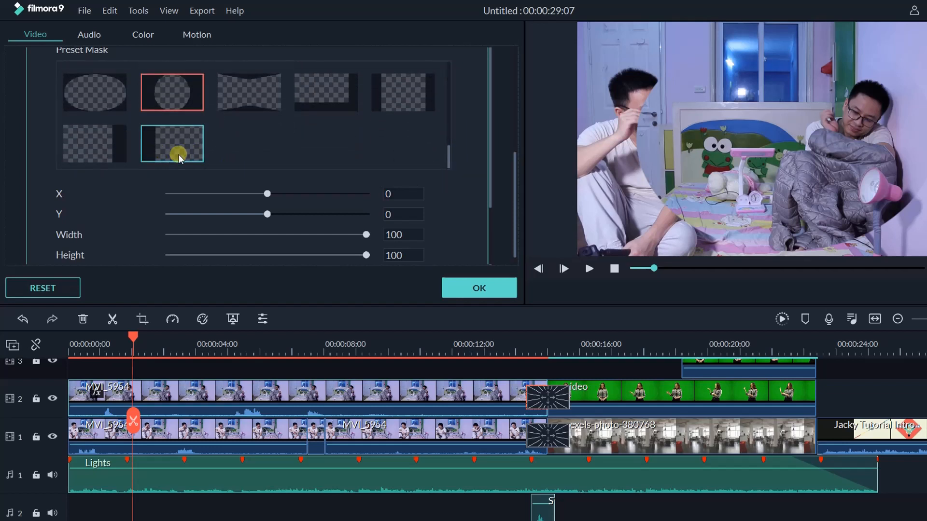
double_click(172, 143)
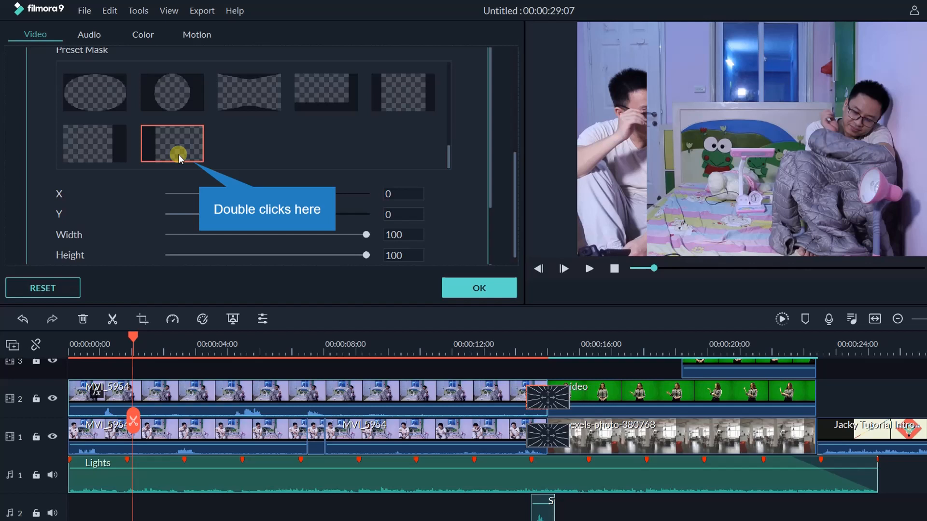
mouse_move(489, 160)
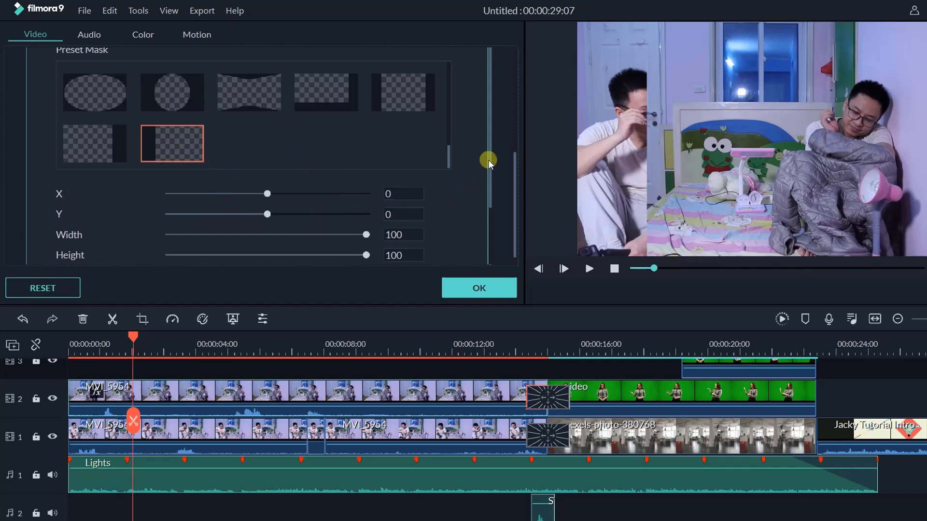
scroll(down, 3)
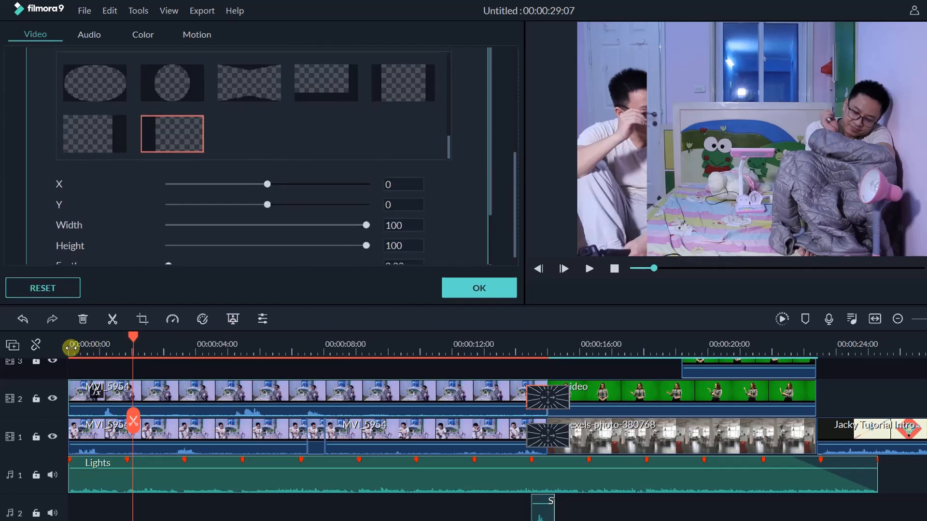
Preview the composite and shift the mask sideways to settle the split between the men.
click(588, 269)
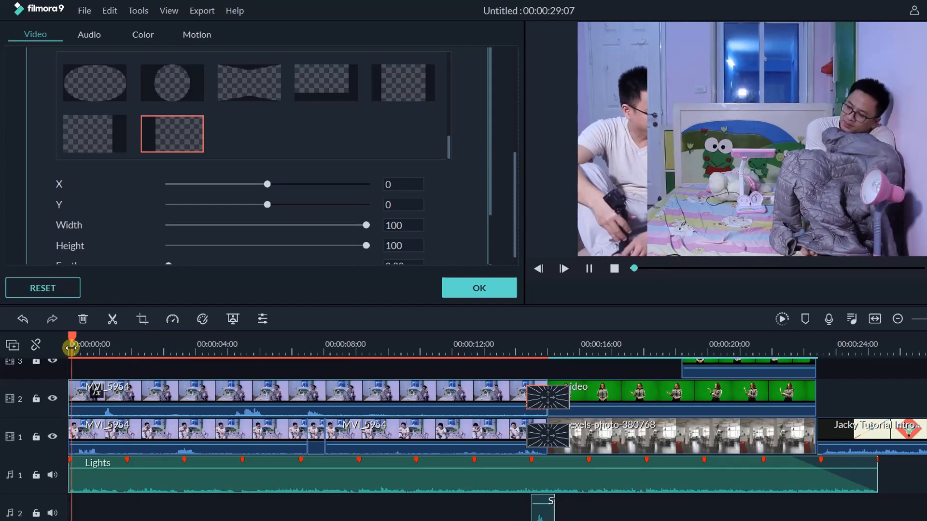
click(588, 269)
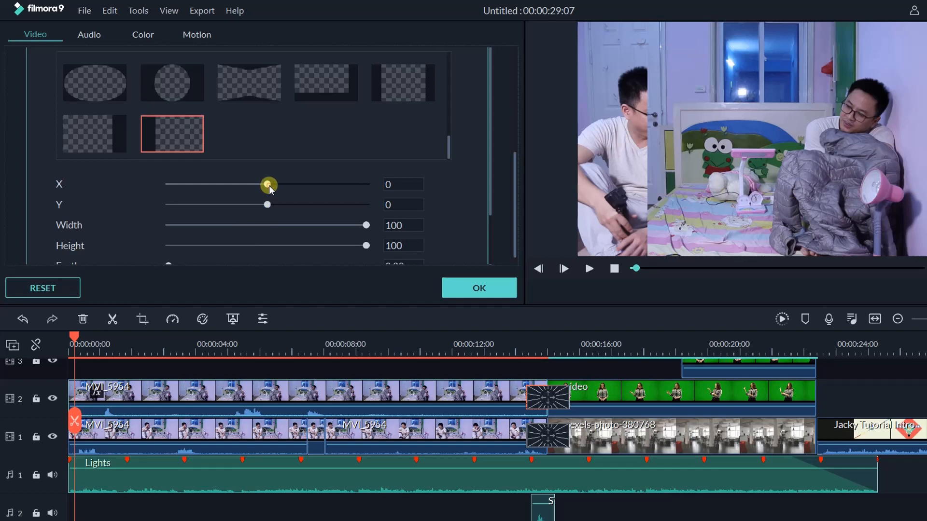
drag(268, 184, 278, 184)
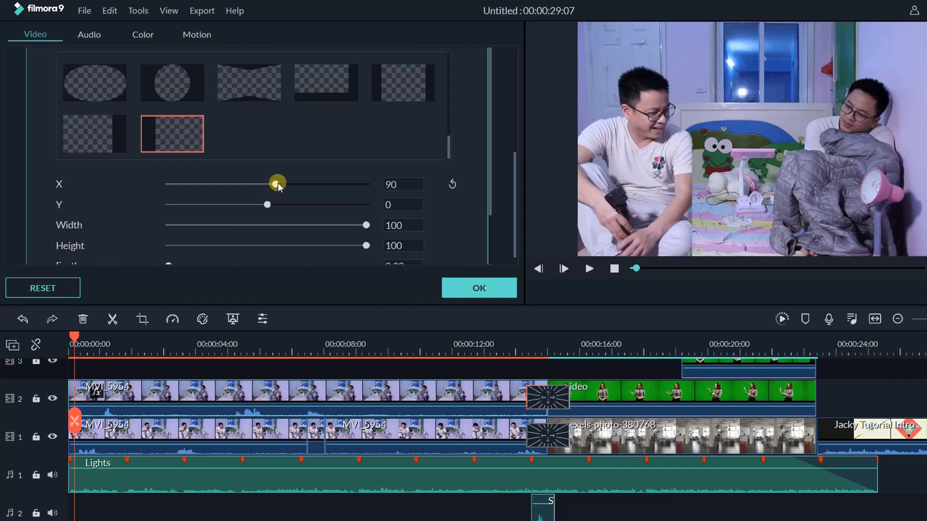
drag(276, 184, 287, 183)
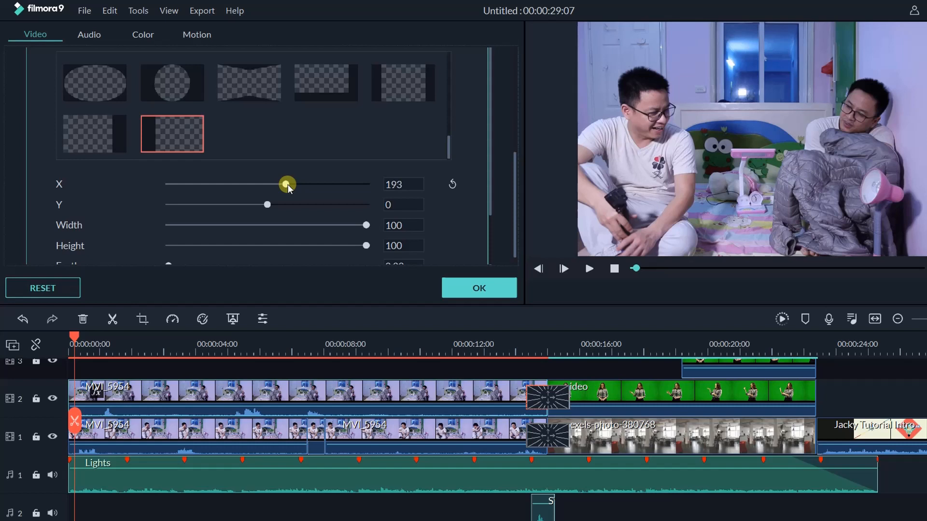
drag(287, 184, 290, 184)
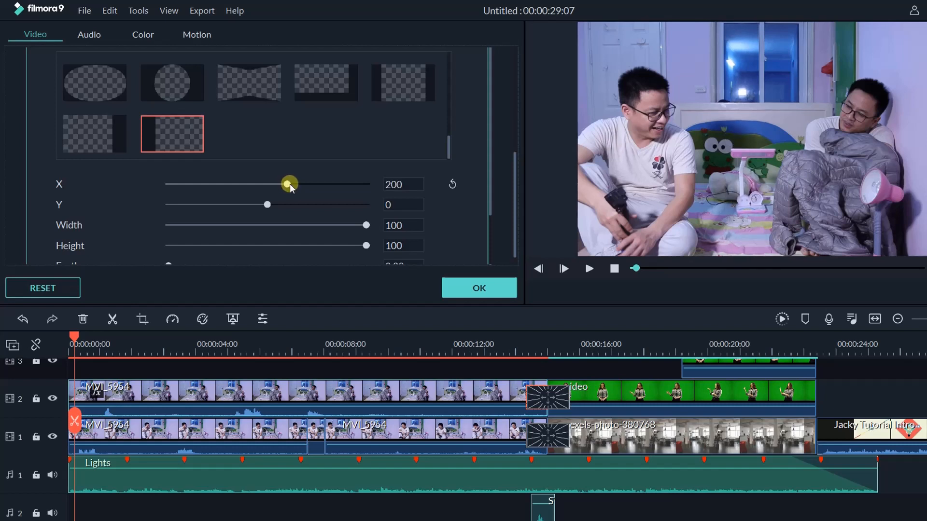
drag(289, 184, 289, 184)
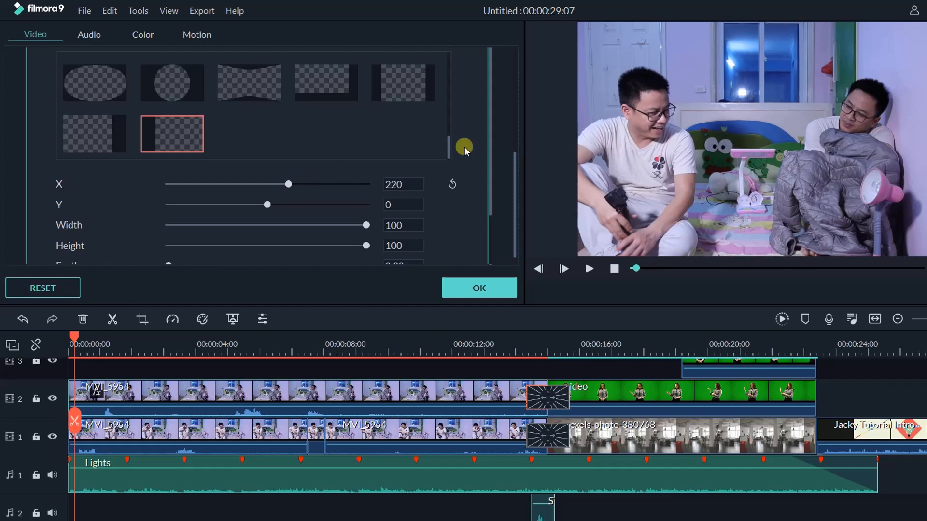
Feather the mask edge to about 9.31 and confirm the mask settings.
scroll(down, 3)
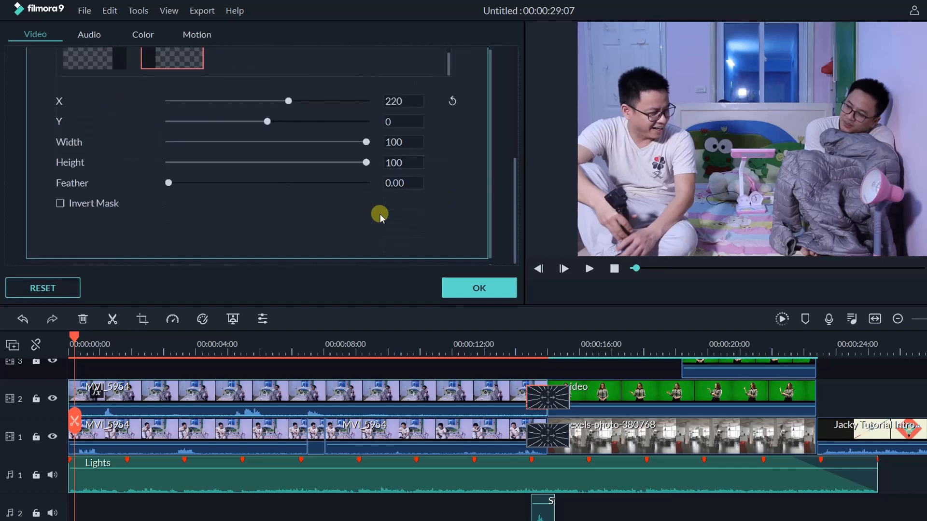
mouse_move(168, 182)
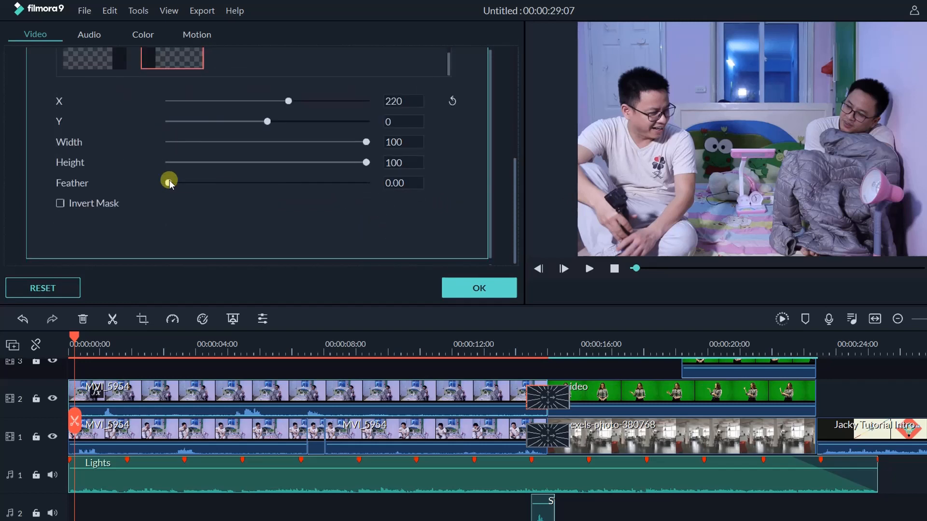
drag(169, 181, 187, 181)
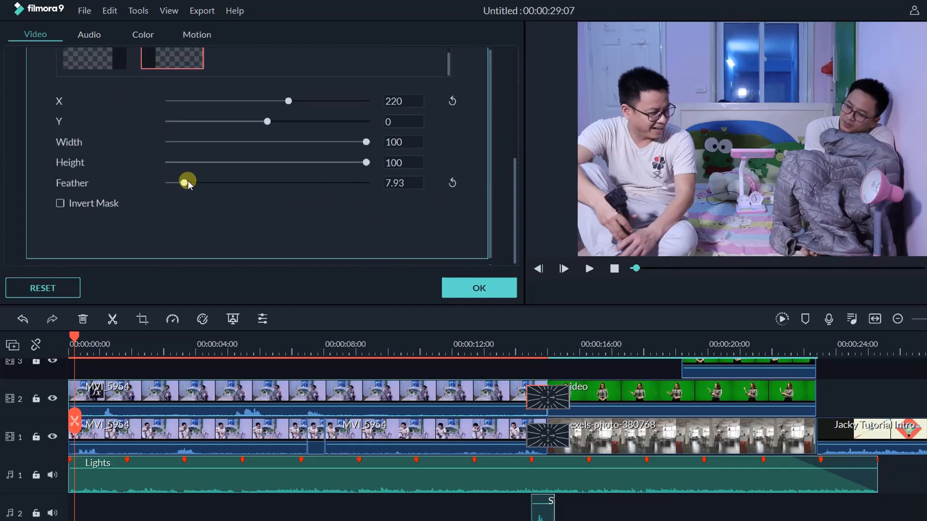
drag(188, 182, 186, 182)
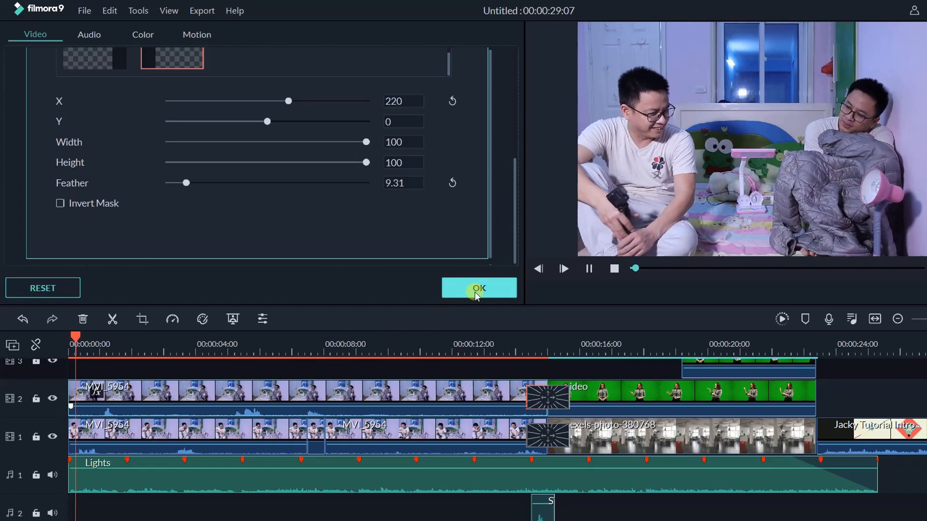
click(479, 288)
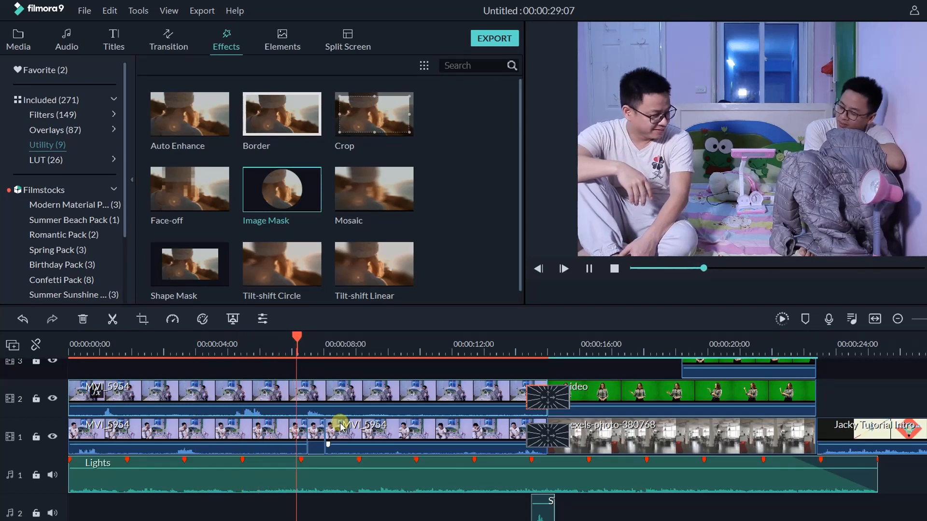
Play back the man's clone composite and select the woman's green-screen clip.
click(382, 338)
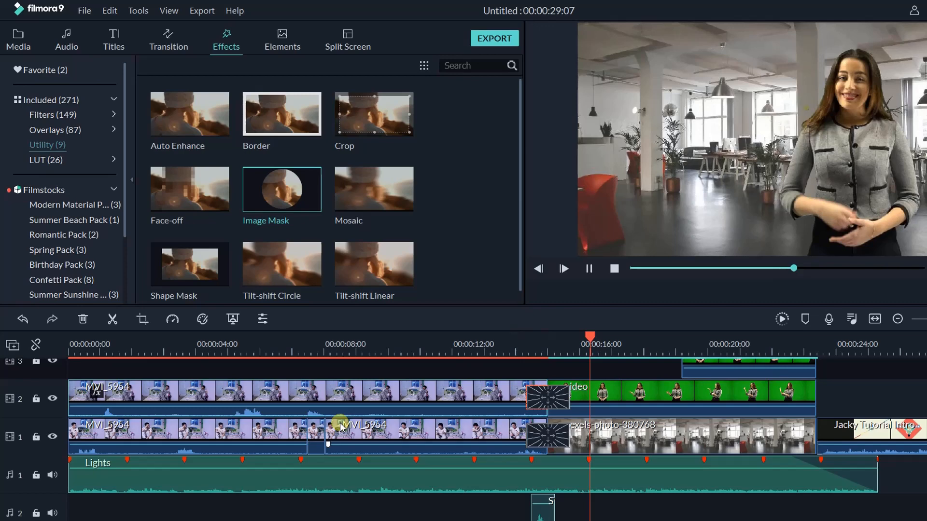
click(588, 269)
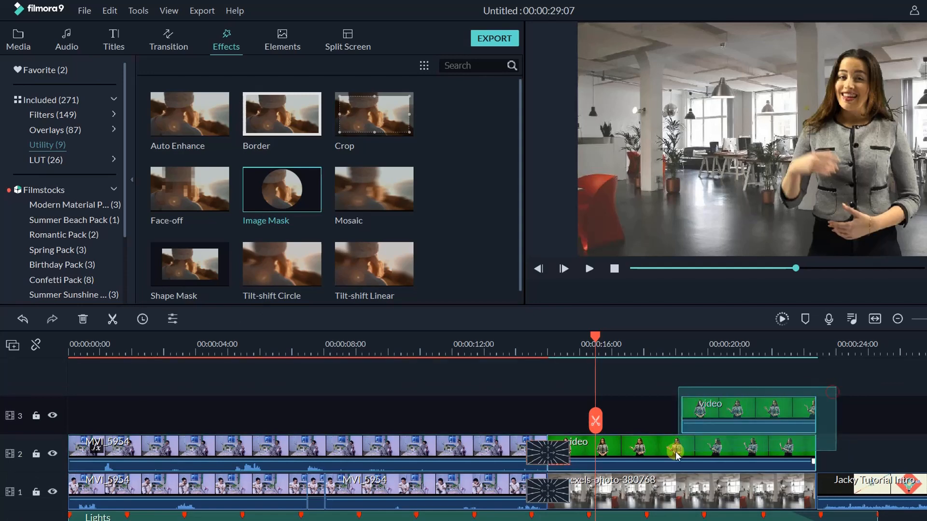
Delete the woman's 'video' clip and show the project's media folder to re-add it.
right_click(677, 455)
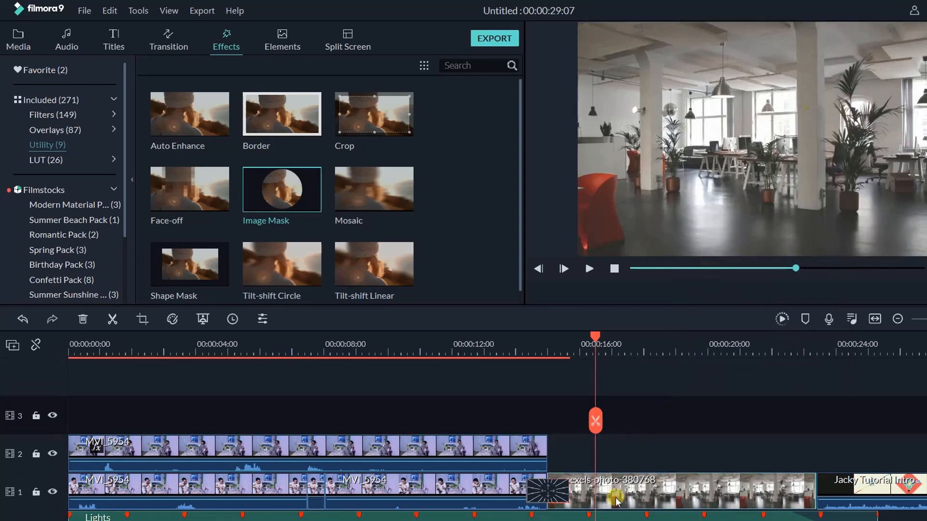
mouse_move(739, 446)
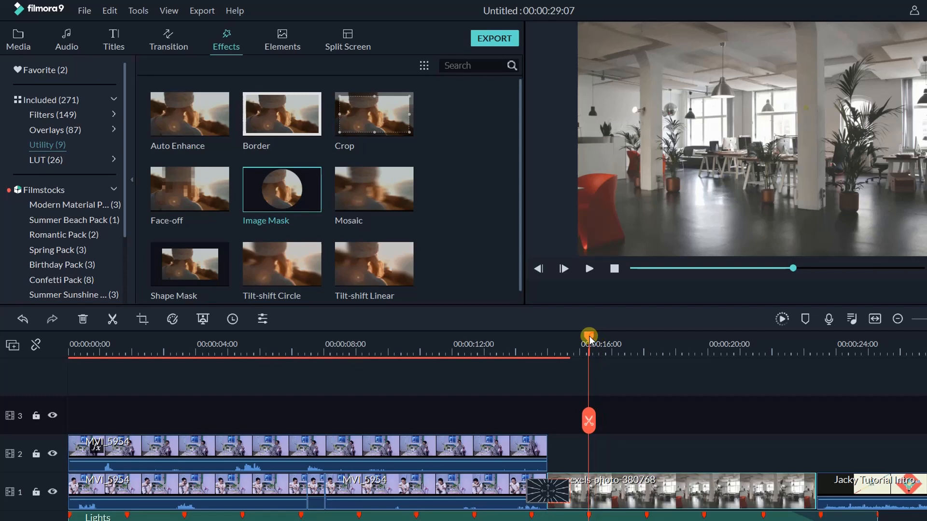
mouse_move(584, 469)
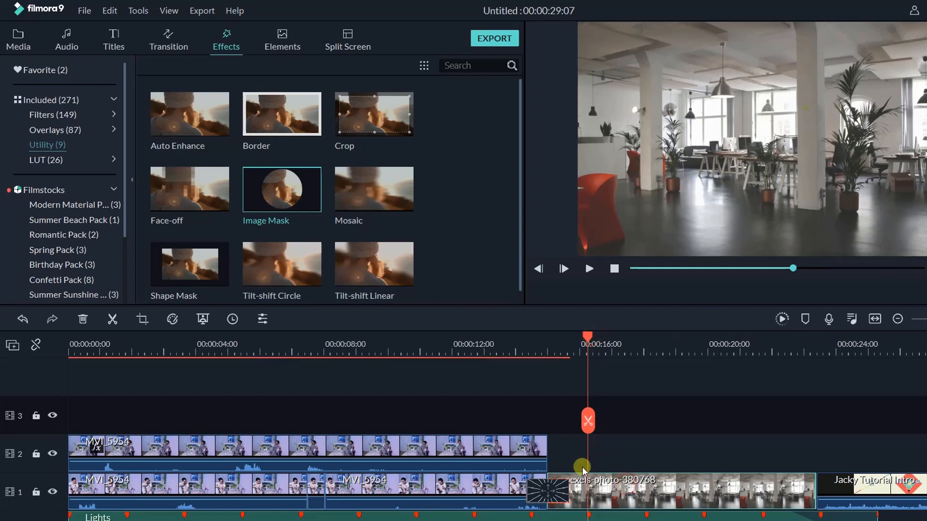
click(17, 39)
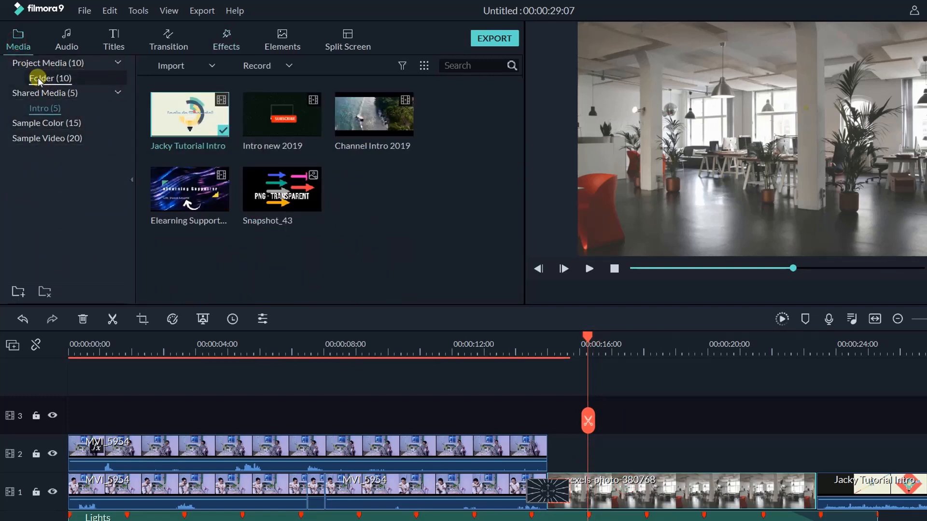
click(51, 78)
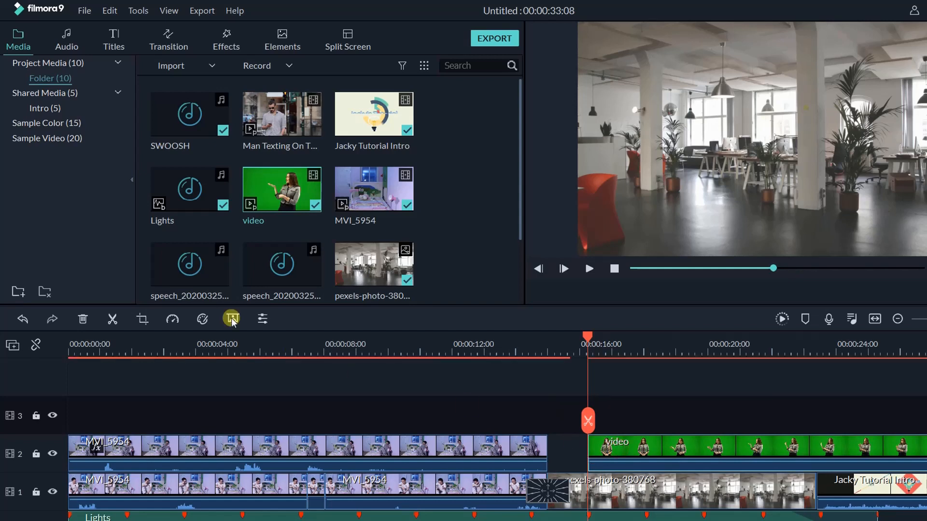
Set the chroma key Offset to about 39 and Tolerance to 54, then apply.
click(231, 319)
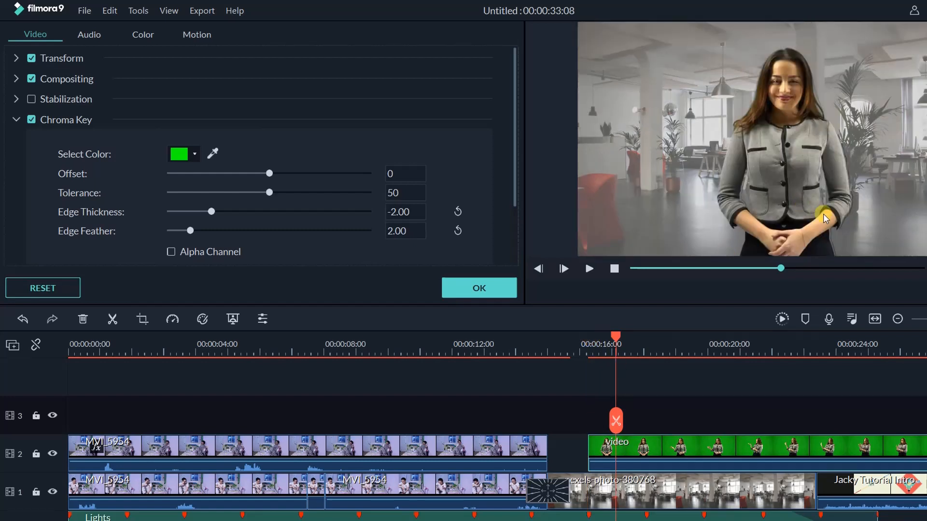
mouse_move(298, 191)
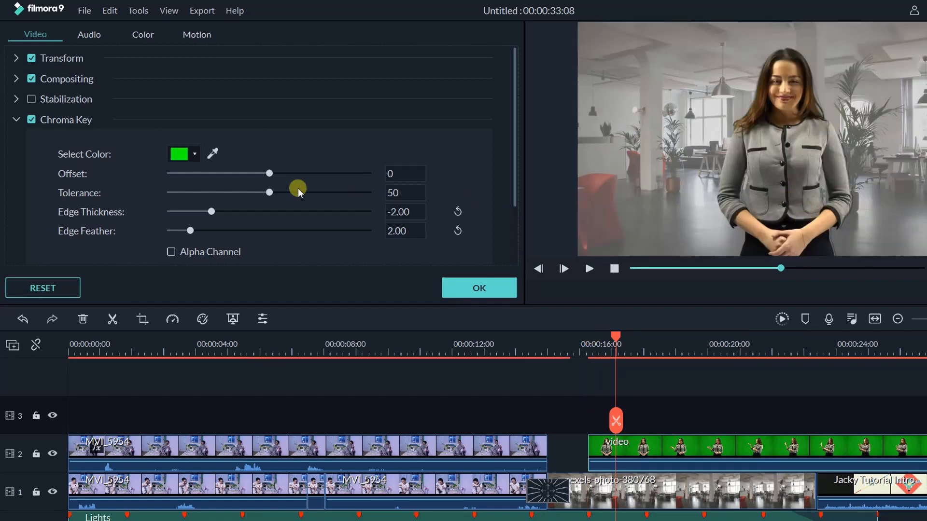
drag(270, 173, 266, 173)
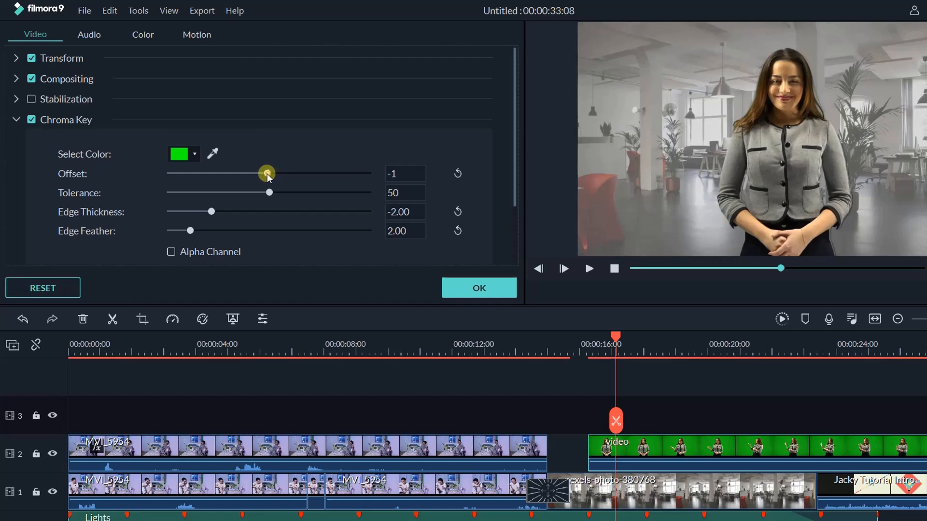
drag(266, 173, 301, 172)
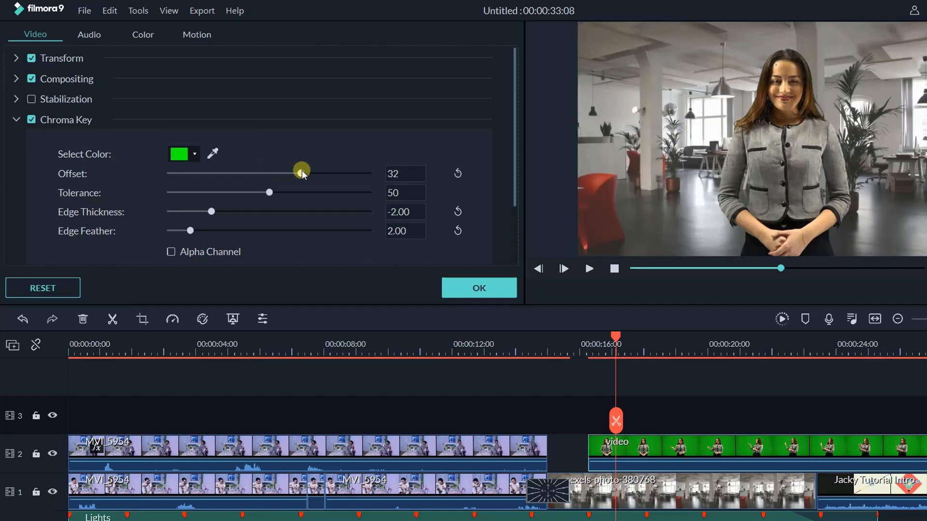
drag(301, 173, 307, 173)
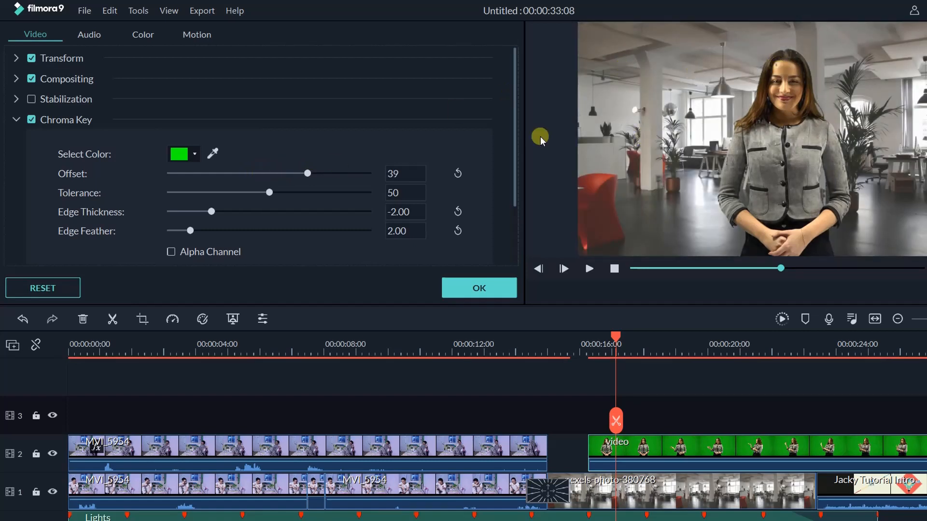
drag(271, 193, 279, 192)
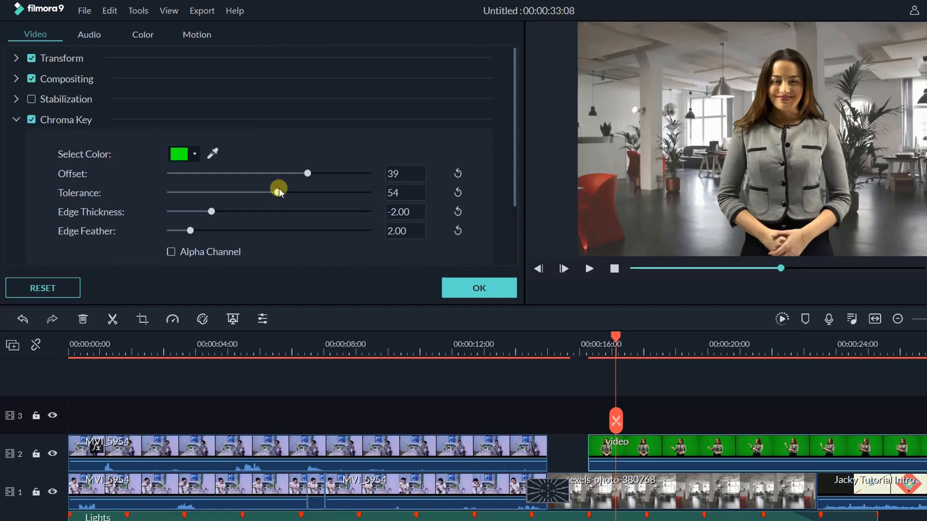
click(786, 182)
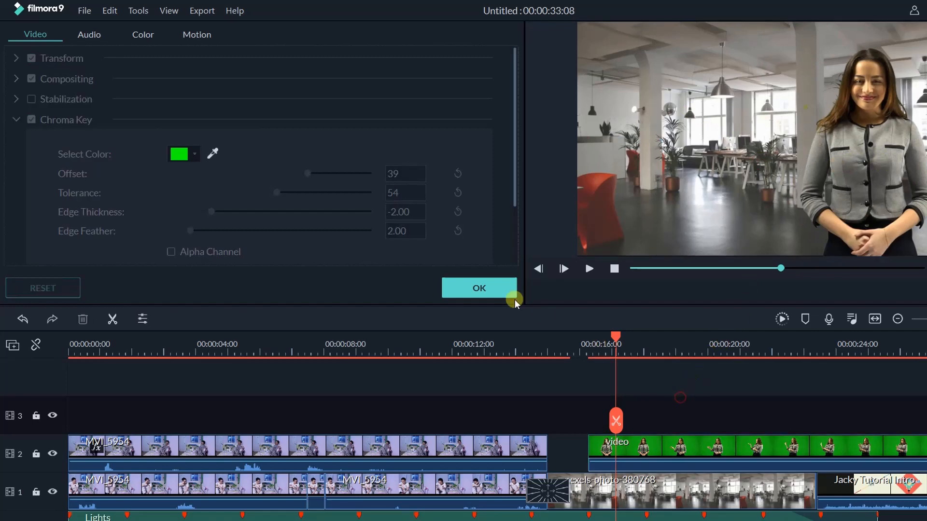
click(479, 288)
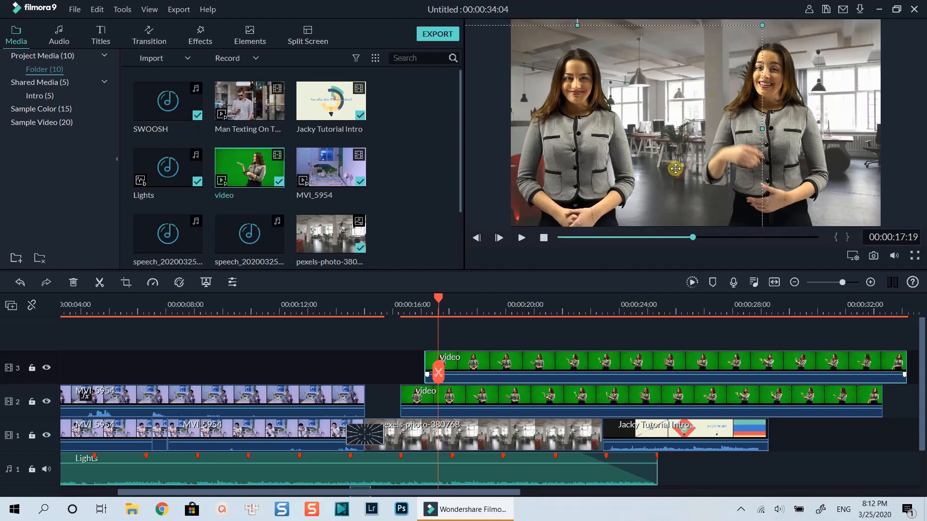
mouse_move(675, 171)
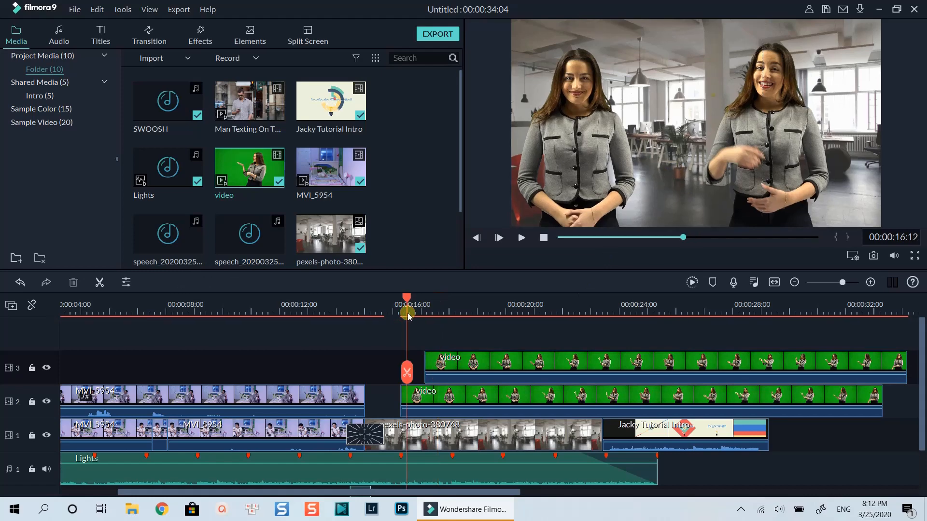
Play the two-presenter office composite from just before 16 seconds to review it.
click(497, 237)
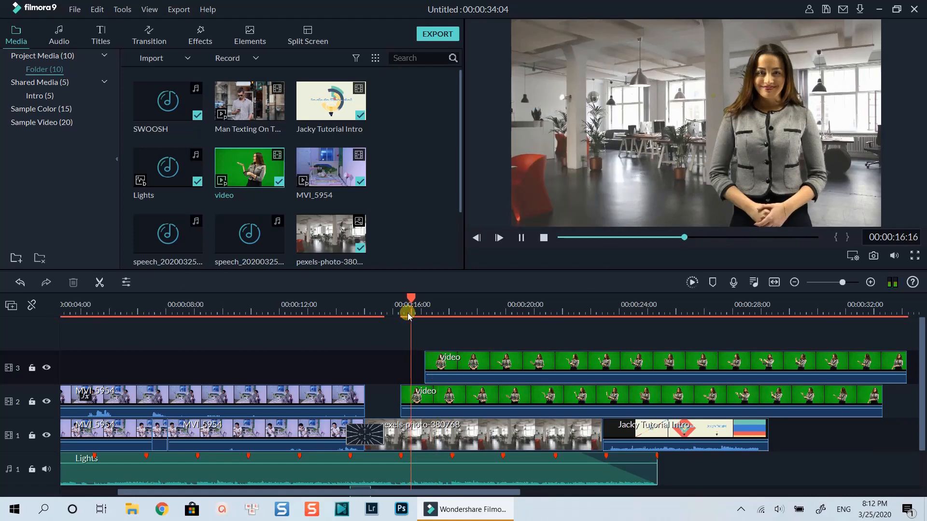